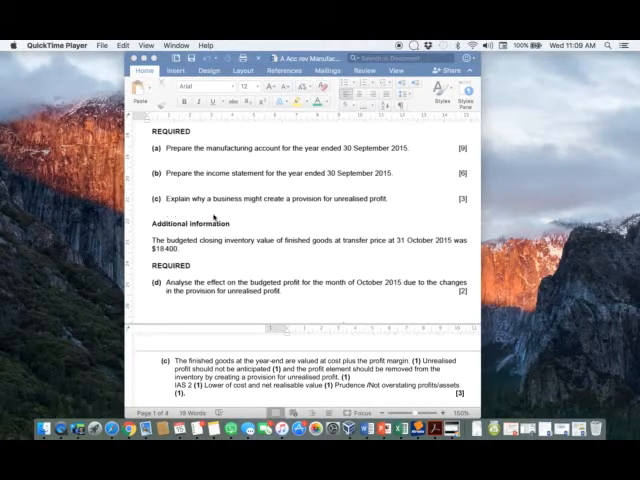
{"action": "mouse_move", "coordinate": [386, 212]}
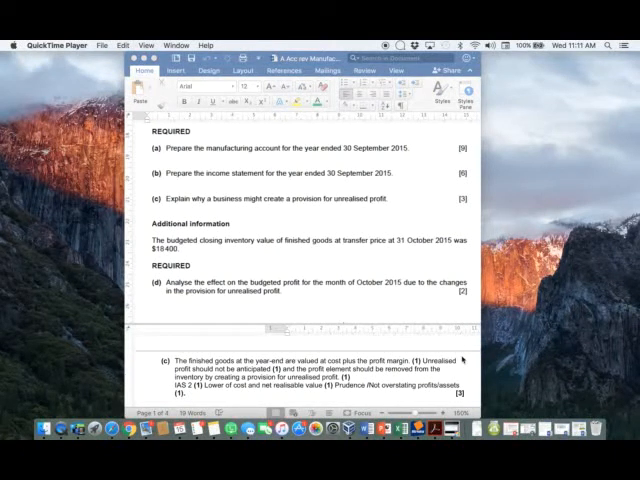
{"action": "mouse_move", "coordinate": [467, 377]}
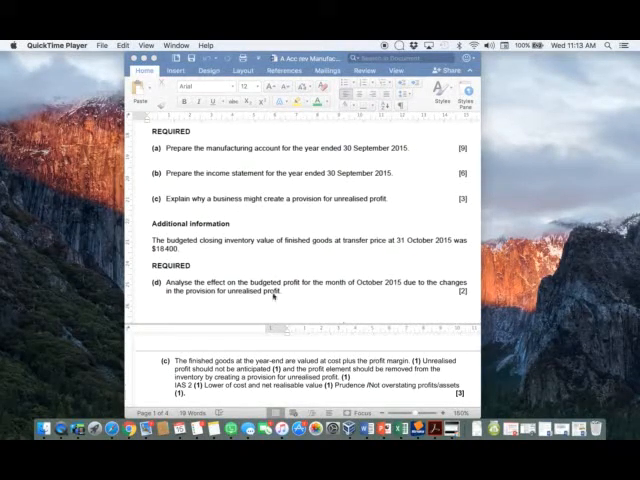
{"action": "mouse_move", "coordinate": [340, 291]}
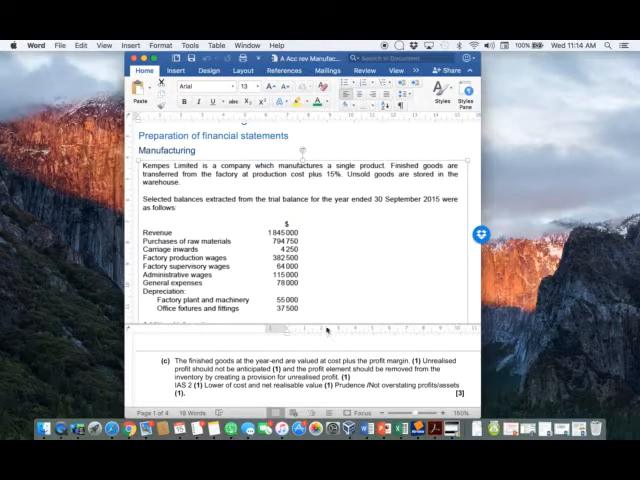
{"action": "scroll", "scroll_direction": "down", "scroll_amount": 3}
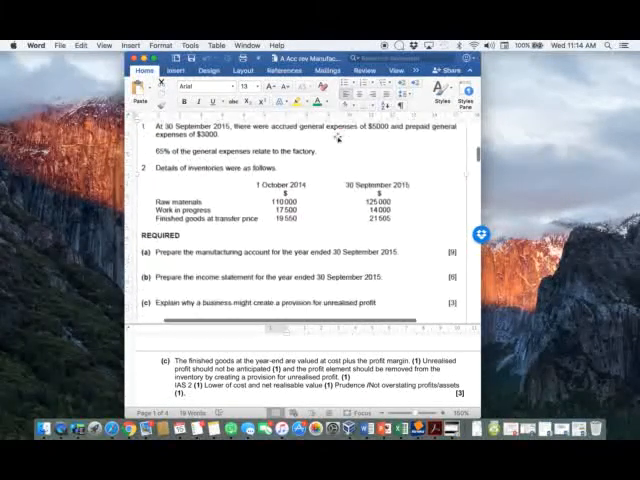
{"action": "scroll", "scroll_direction": "down", "scroll_amount": 3}
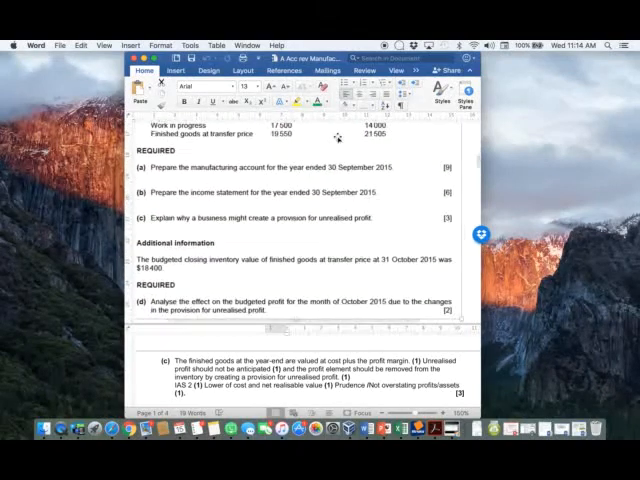
{"action": "scroll", "scroll_direction": "down", "scroll_amount": 3}
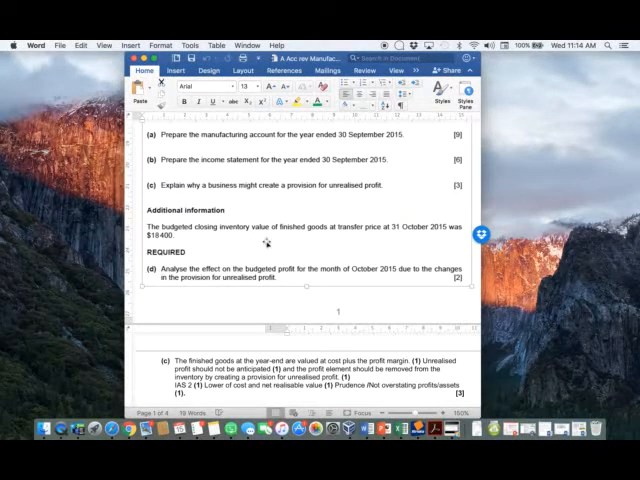
{"action": "mouse_move", "coordinate": [158, 243]}
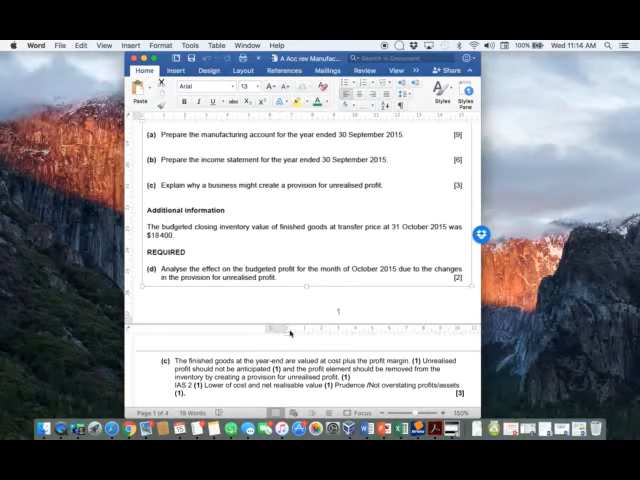
{"action": "scroll", "scroll_direction": "down", "scroll_amount": 3}
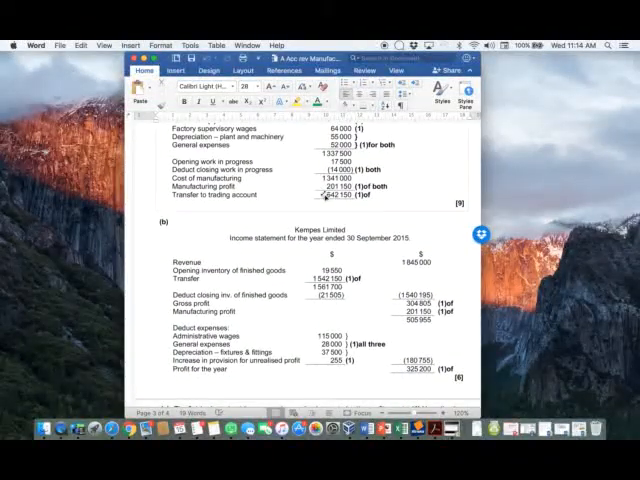
{"action": "scroll", "scroll_direction": "down", "scroll_amount": 3}
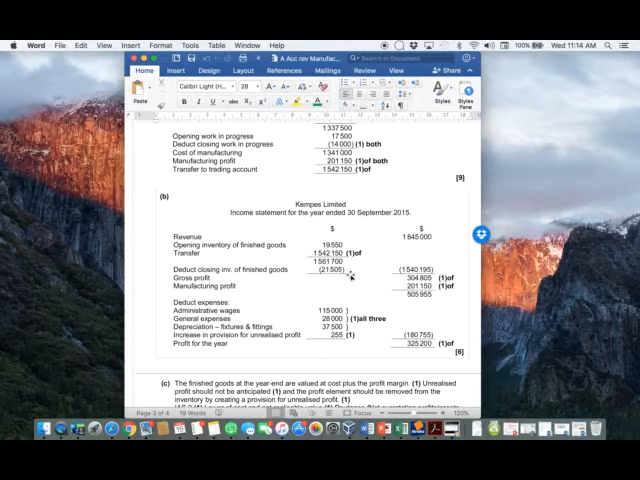
{"action": "mouse_move", "coordinate": [357, 266]}
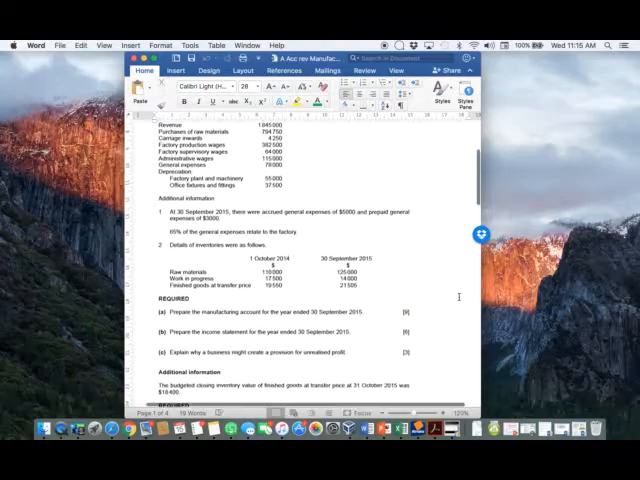
{"action": "scroll", "scroll_direction": "down", "scroll_amount": 3}
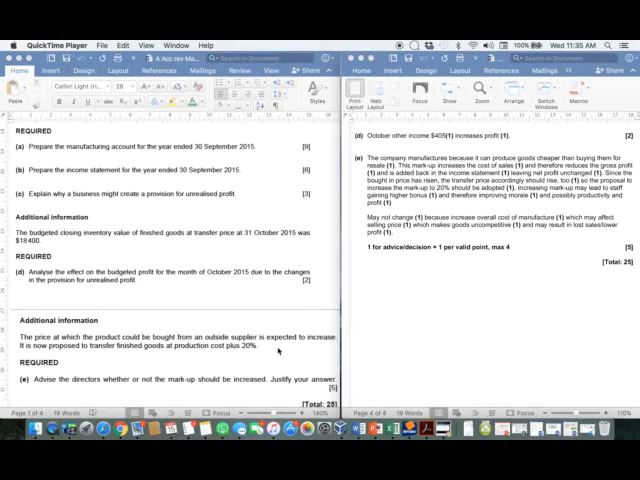
{"action": "mouse_move", "coordinate": [280, 352]}
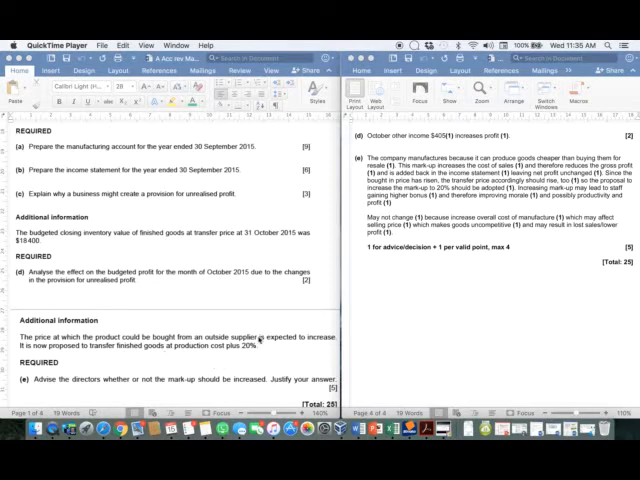
{"action": "mouse_move", "coordinate": [232, 335]}
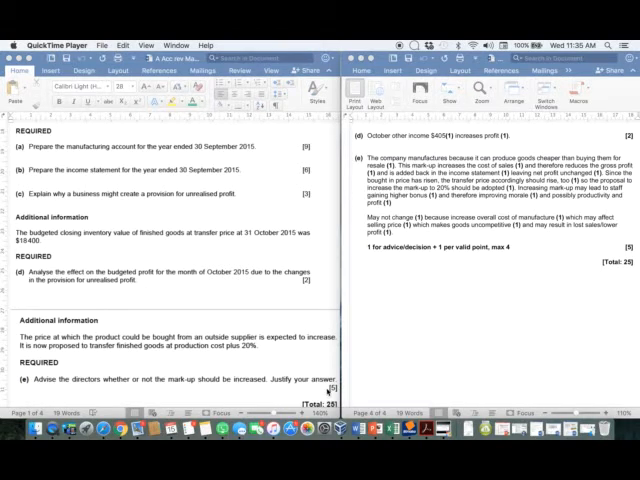
{"action": "mouse_move", "coordinate": [385, 296]}
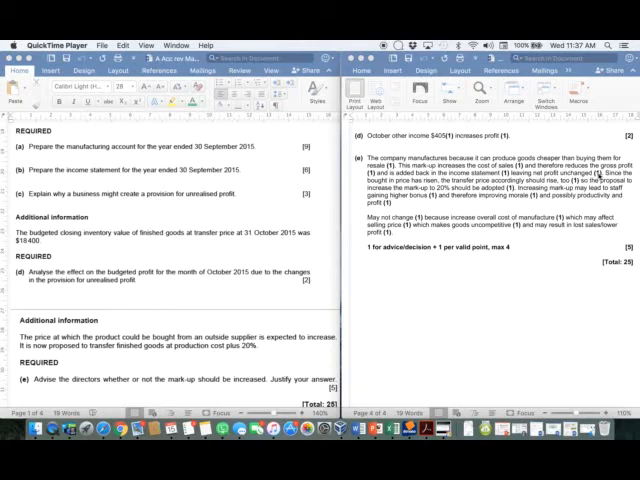
{"action": "mouse_move", "coordinate": [360, 178]}
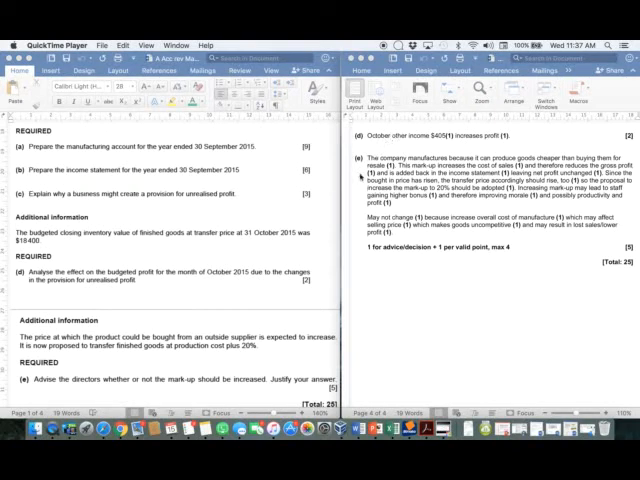
{"action": "mouse_move", "coordinate": [483, 152]}
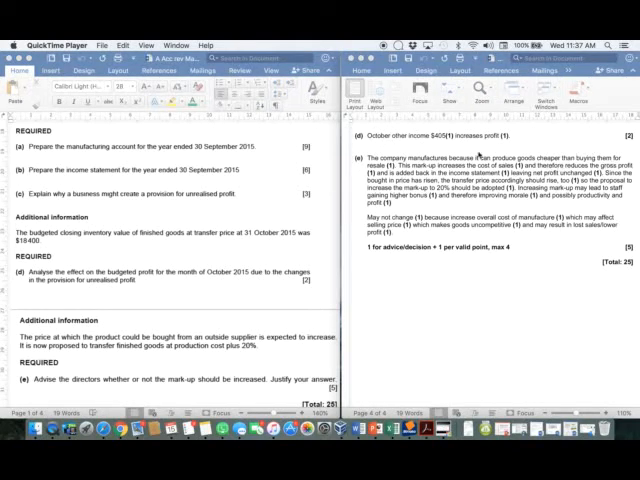